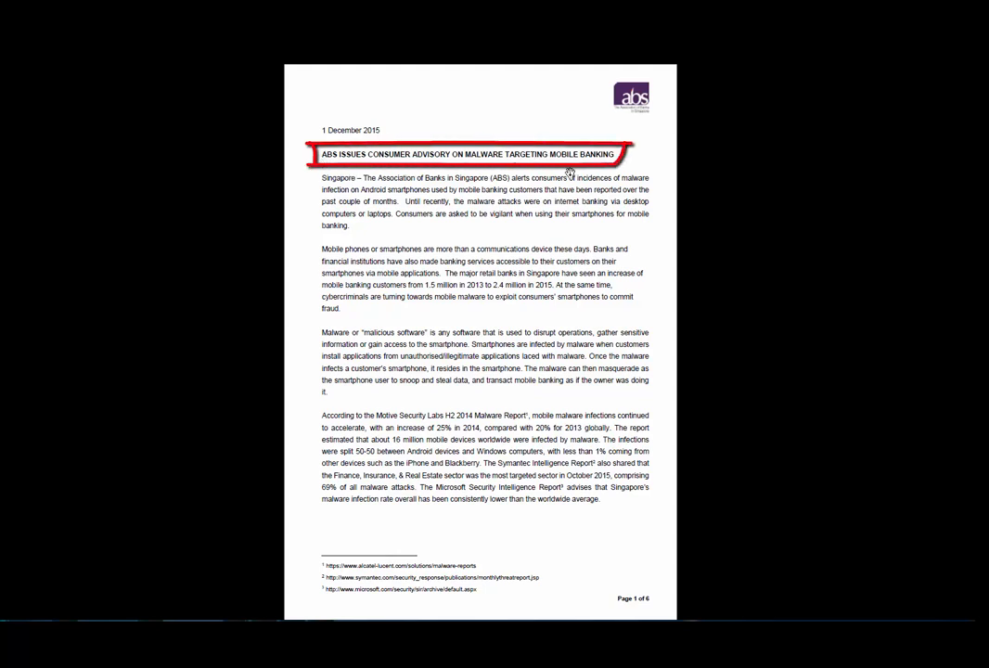
- Page through the ABS mobile-banking malware advisory PDF from page 1 to page 5
{"action": "scroll", "scroll_direction": "down", "scroll_amount": 3}
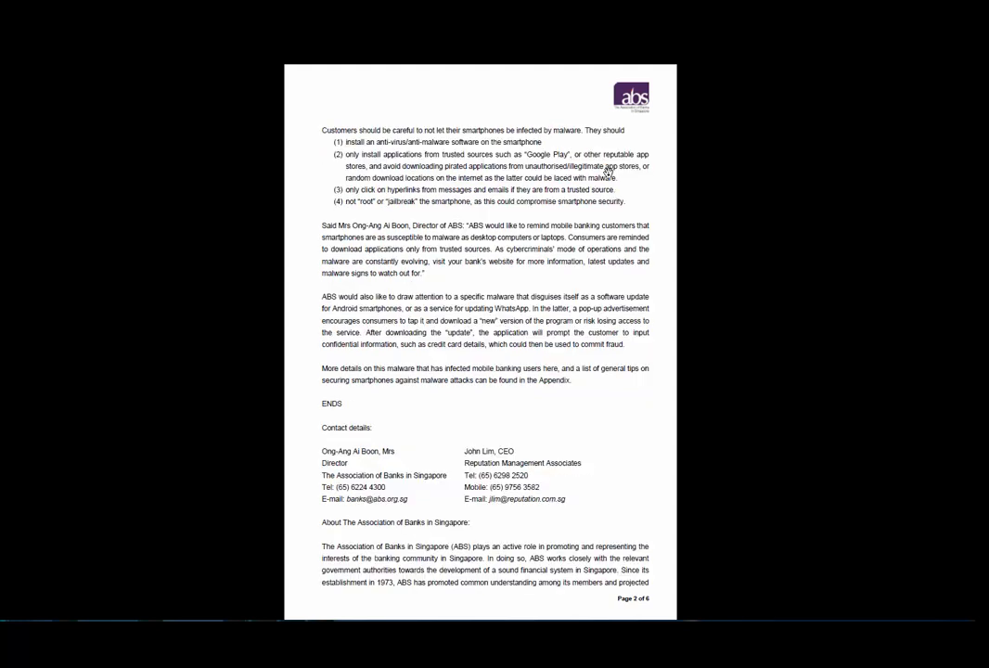
{"action": "scroll", "scroll_direction": "down", "scroll_amount": 3}
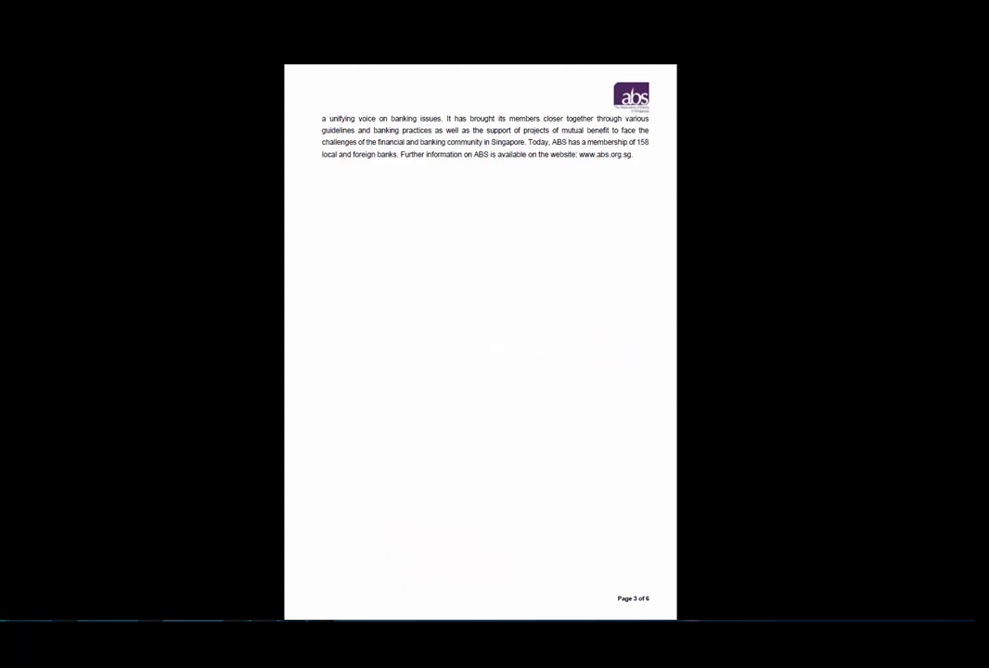
{"action": "scroll", "scroll_direction": "down", "scroll_amount": 3}
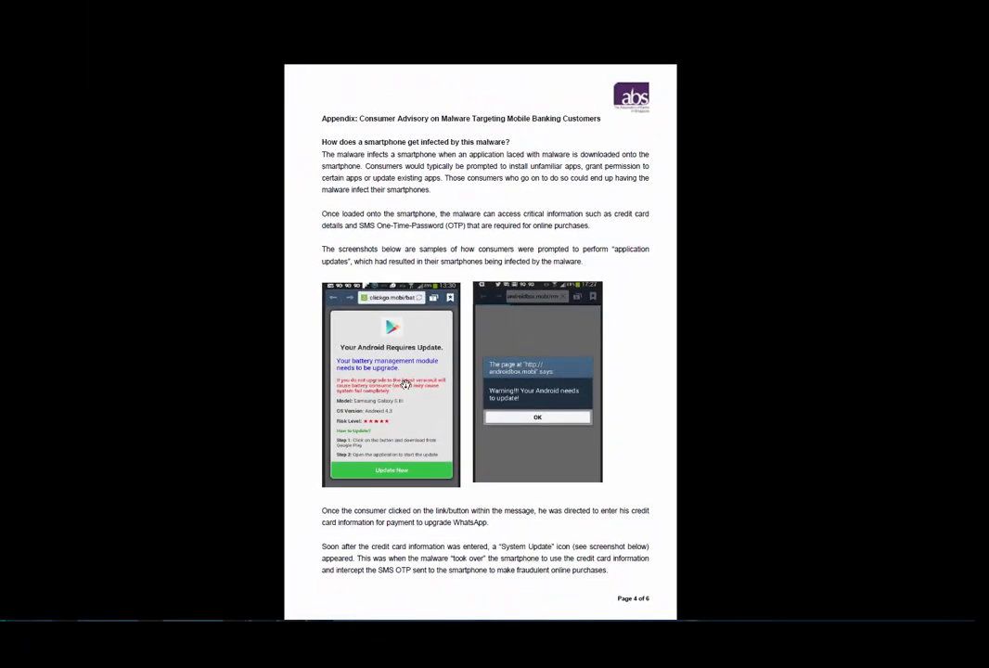
{"action": "mouse_move", "coordinate": [566, 492]}
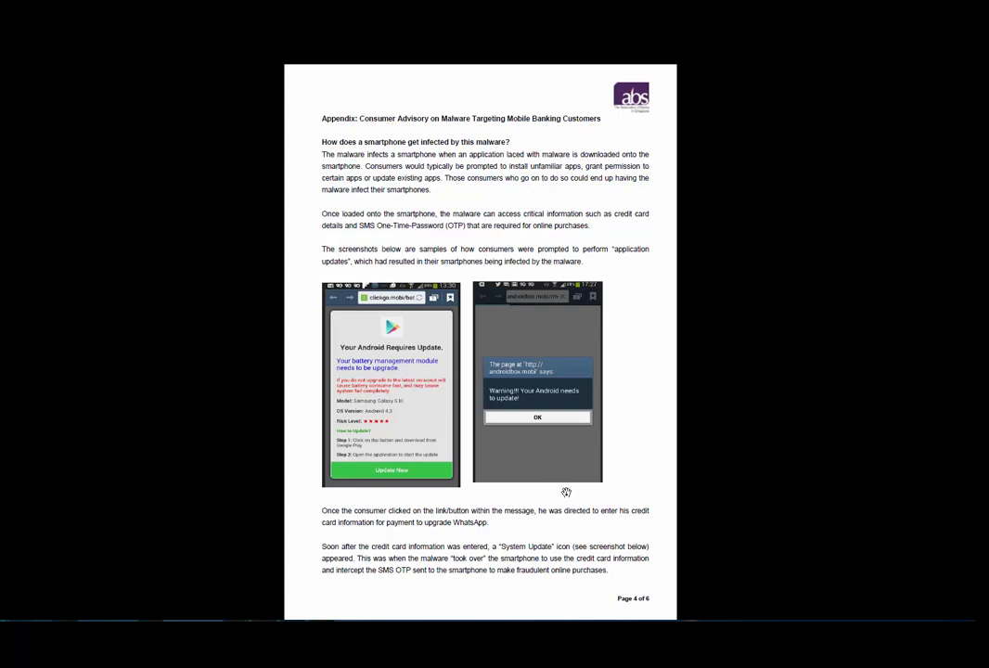
{"action": "scroll", "scroll_direction": "down", "scroll_amount": 3}
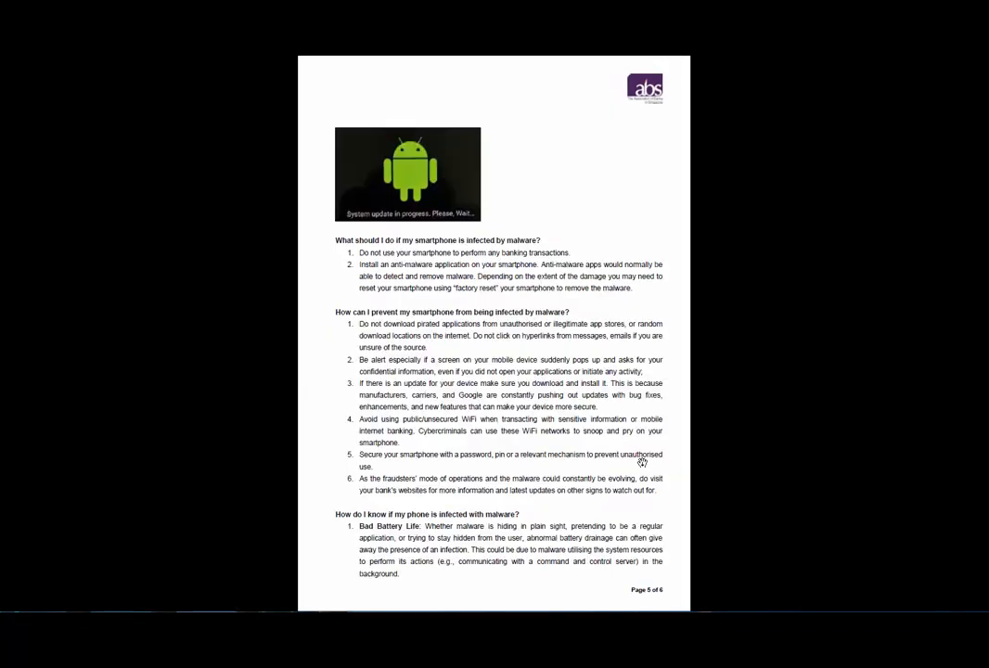
{"action": "scroll", "scroll_direction": "down", "scroll_amount": 3}
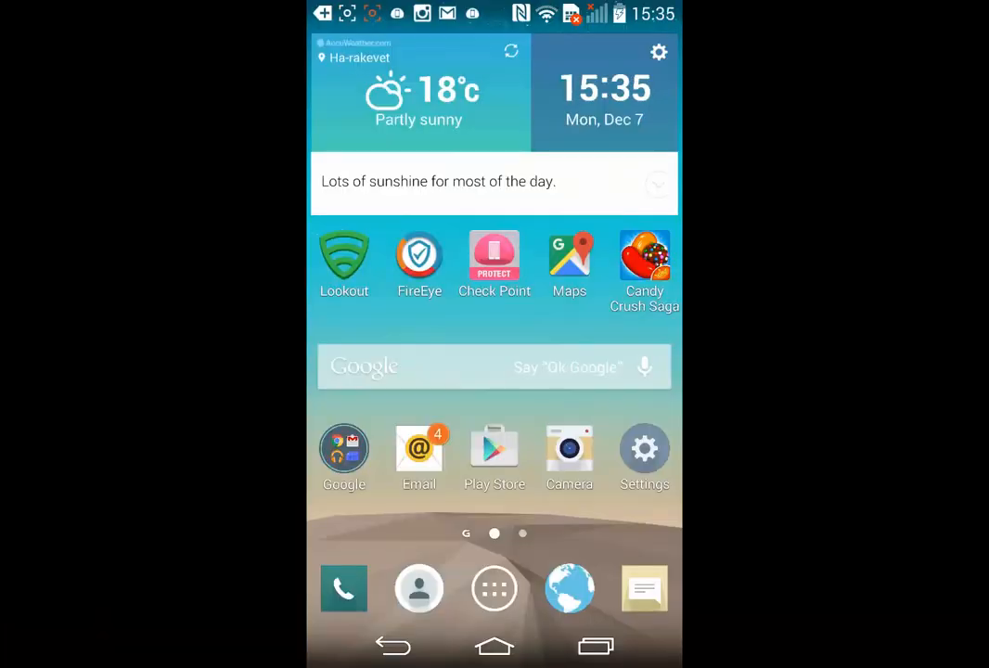
- Install Adobe.apk from the Download folder as Abode Flash Player using File Manager
{"action": "left_click", "coordinate": [494, 588]}
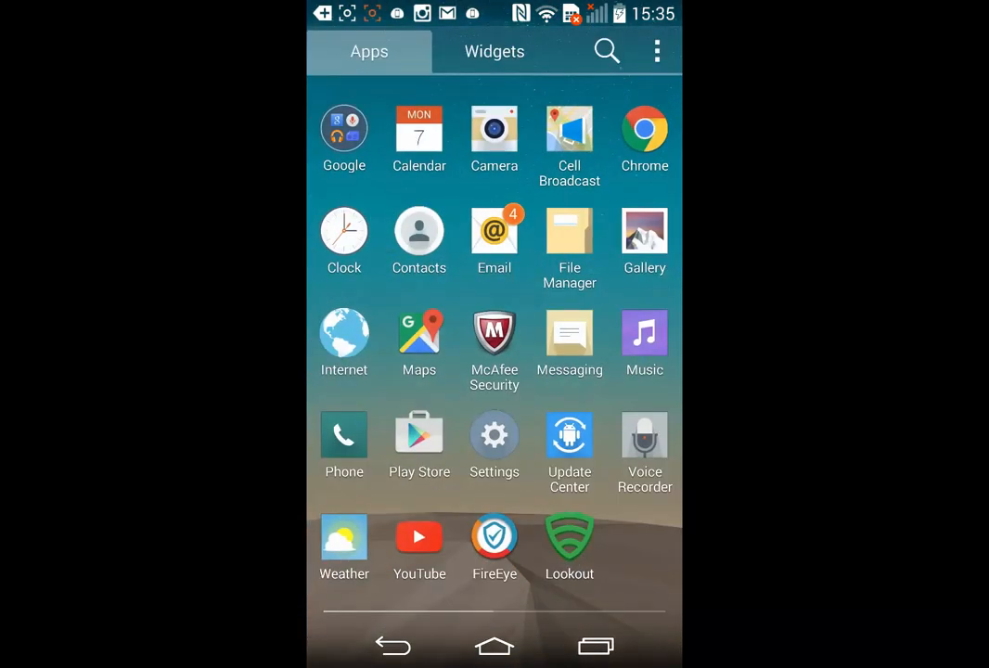
{"action": "left_click", "coordinate": [569, 237]}
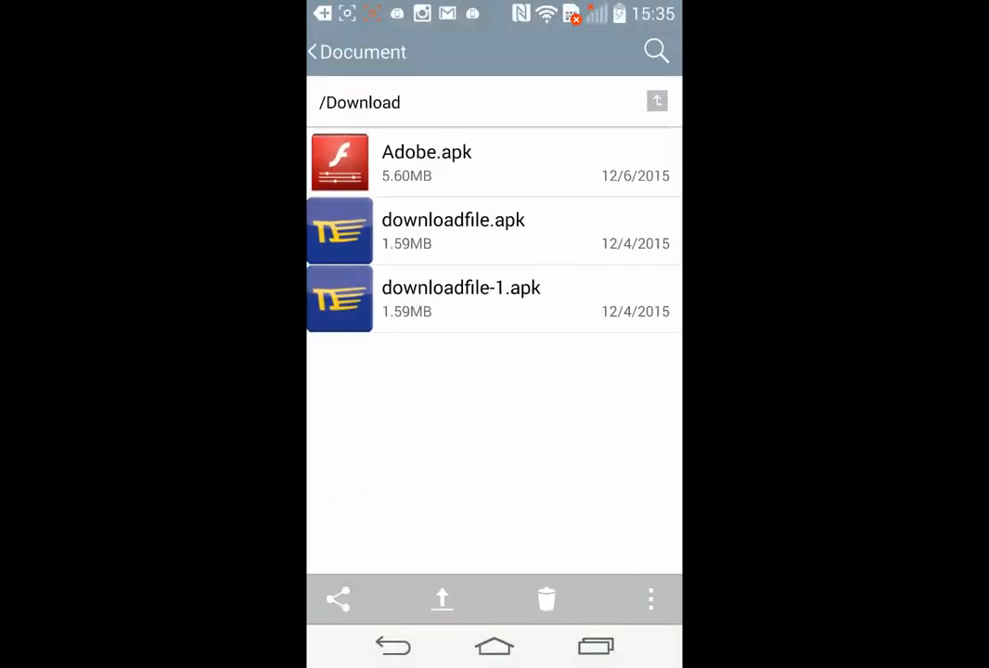
{"action": "left_click", "coordinate": [492, 163]}
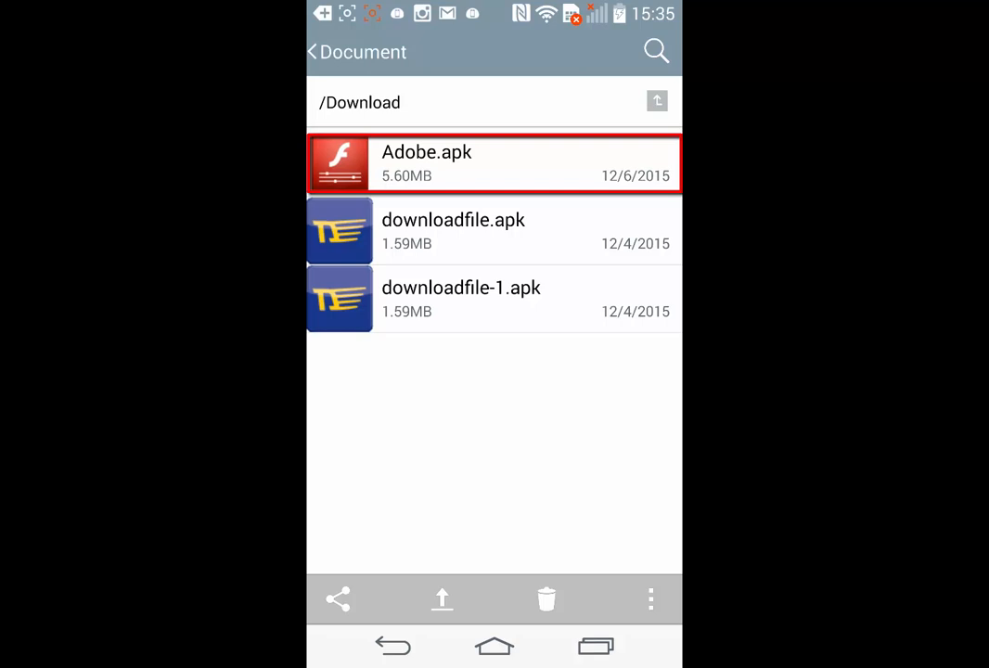
{"action": "left_click", "coordinate": [494, 646]}
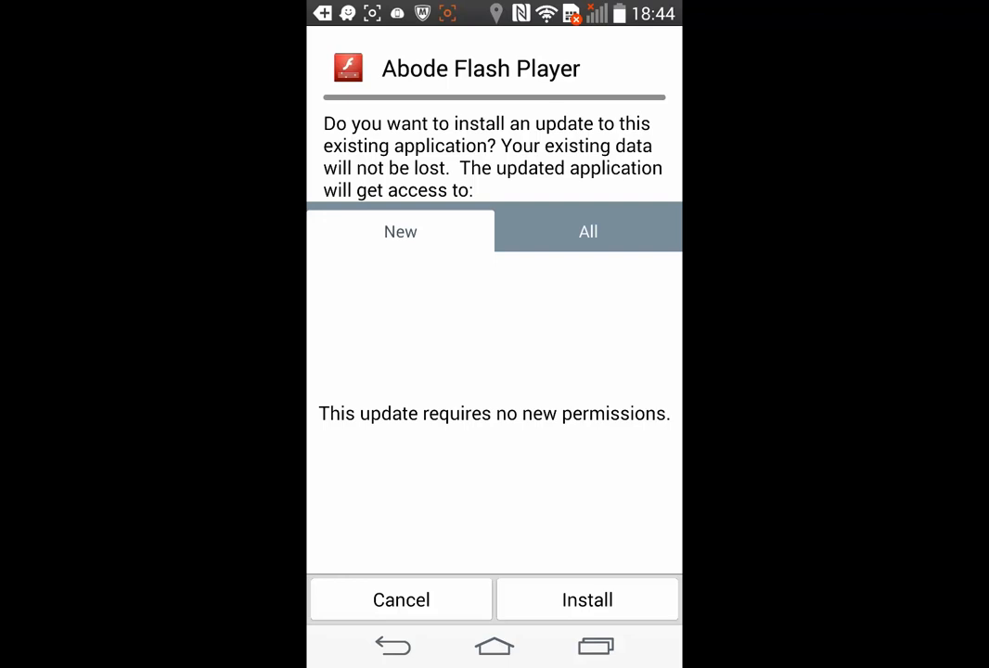
{"action": "left_click", "coordinate": [586, 600]}
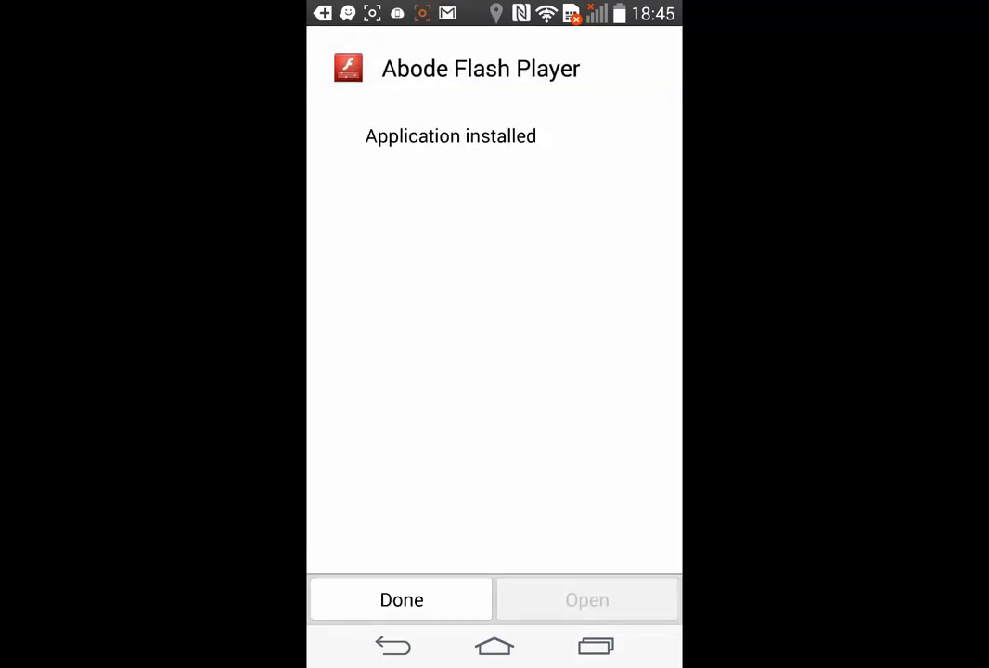
{"action": "left_click", "coordinate": [401, 599]}
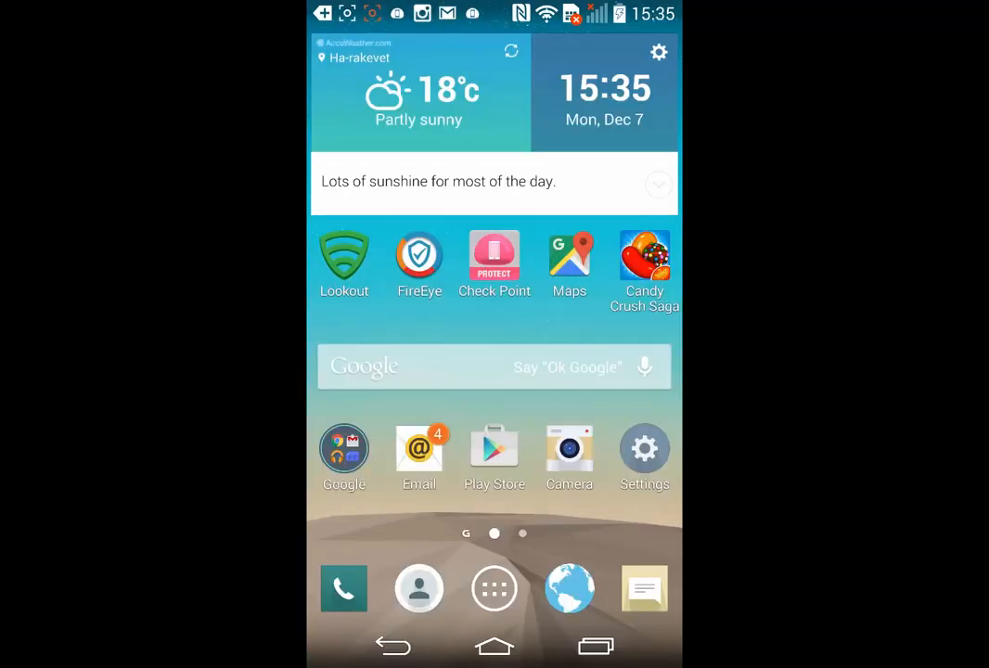
- Run a Lookout security scan of 194 apps and confirm 'No threats found'
{"action": "left_click", "coordinate": [344, 255]}
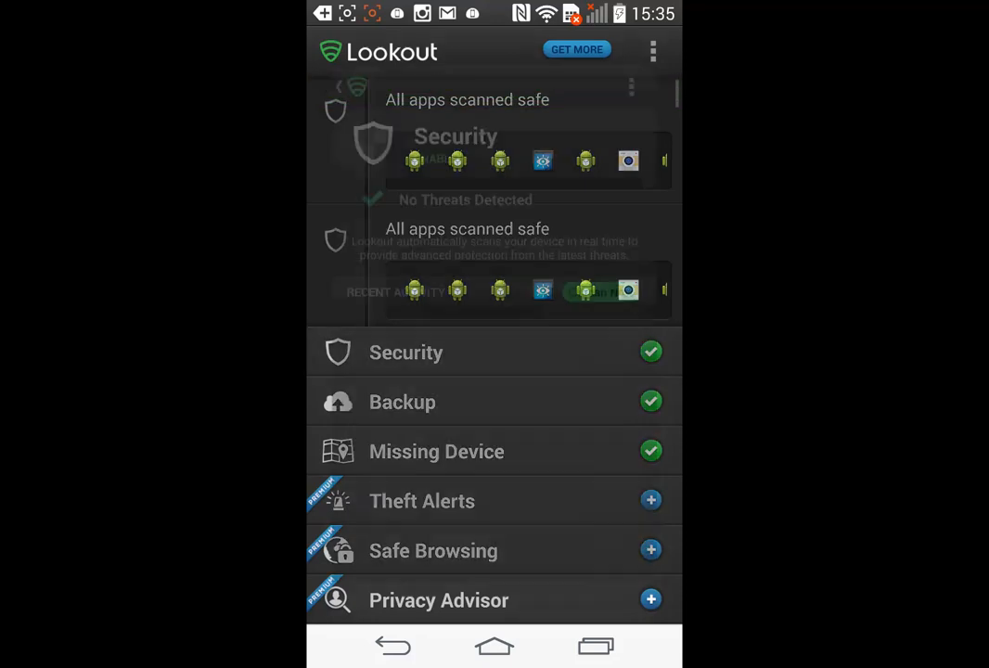
{"action": "left_click", "coordinate": [405, 351]}
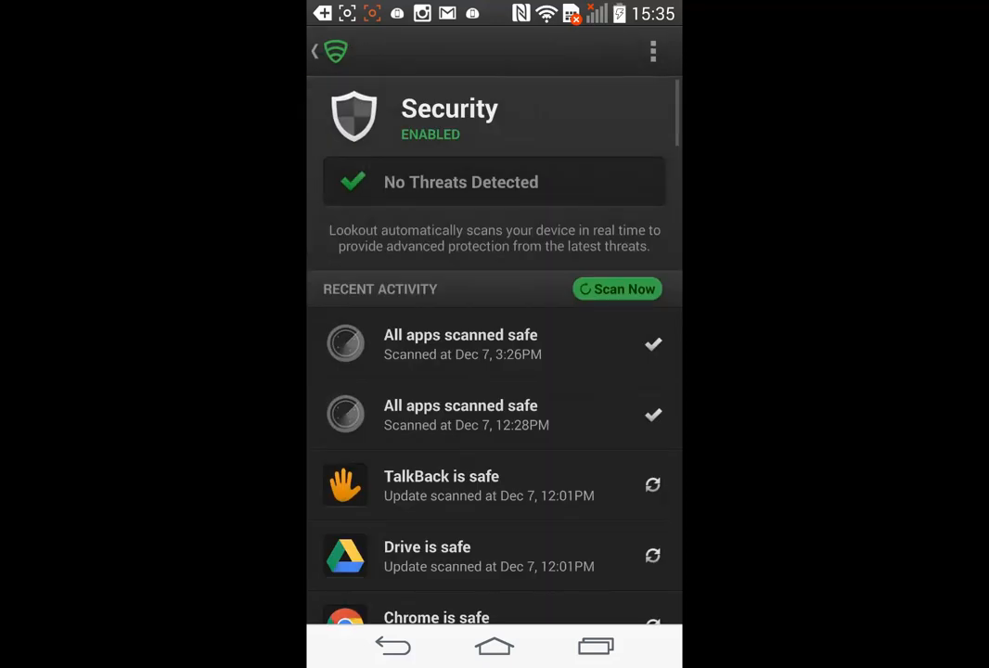
{"action": "left_click", "coordinate": [617, 288]}
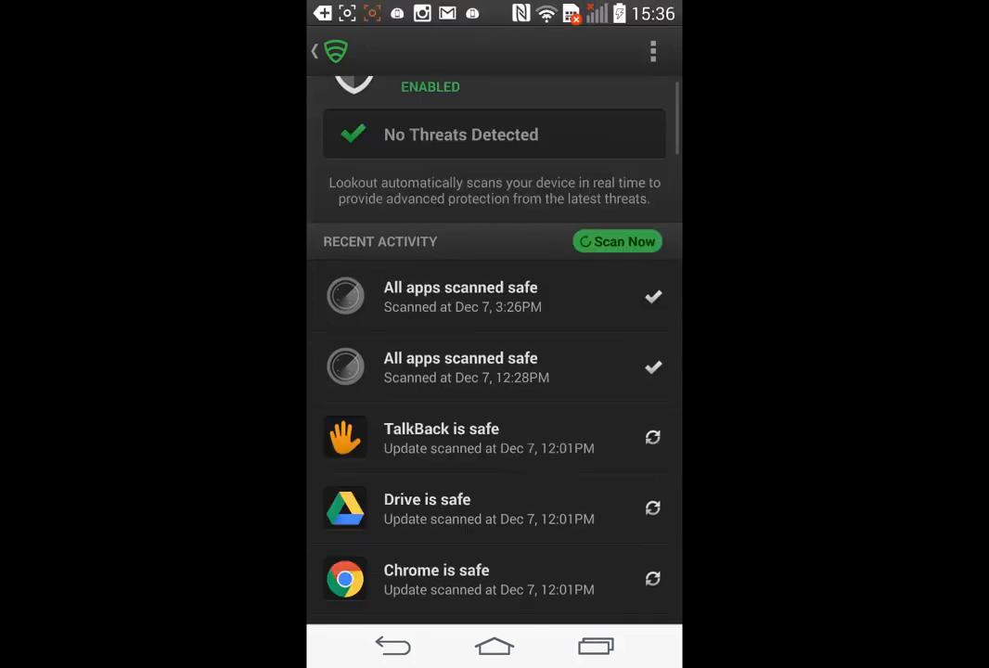
{"action": "left_click", "coordinate": [617, 241]}
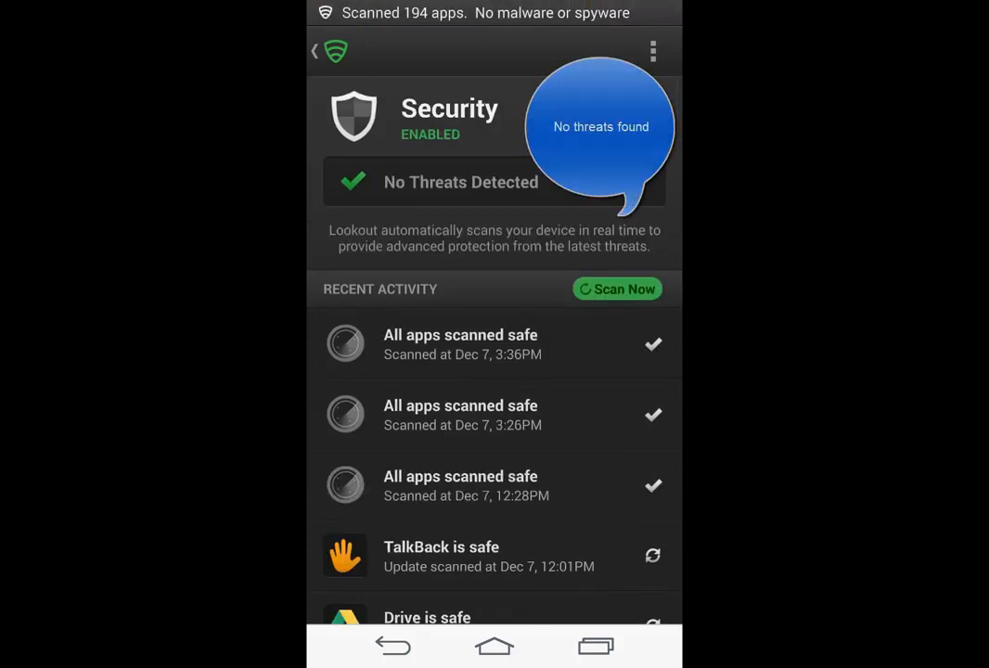
{"action": "left_click", "coordinate": [494, 647]}
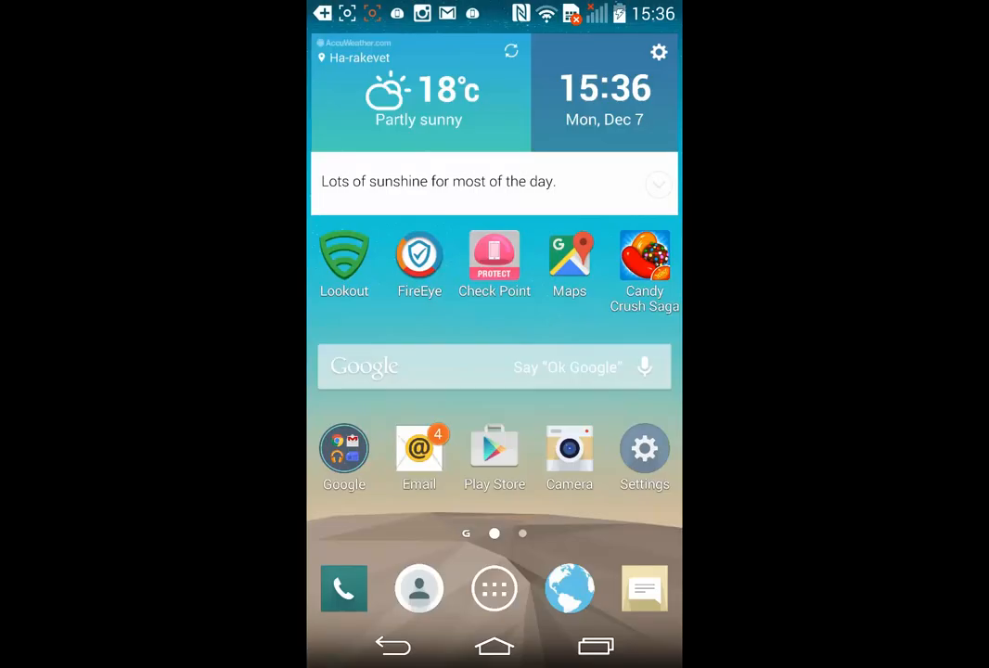
- In FireEye, review the medium-risk list with Abode Flash Player and the empty High Risk list
{"action": "left_click", "coordinate": [418, 252]}
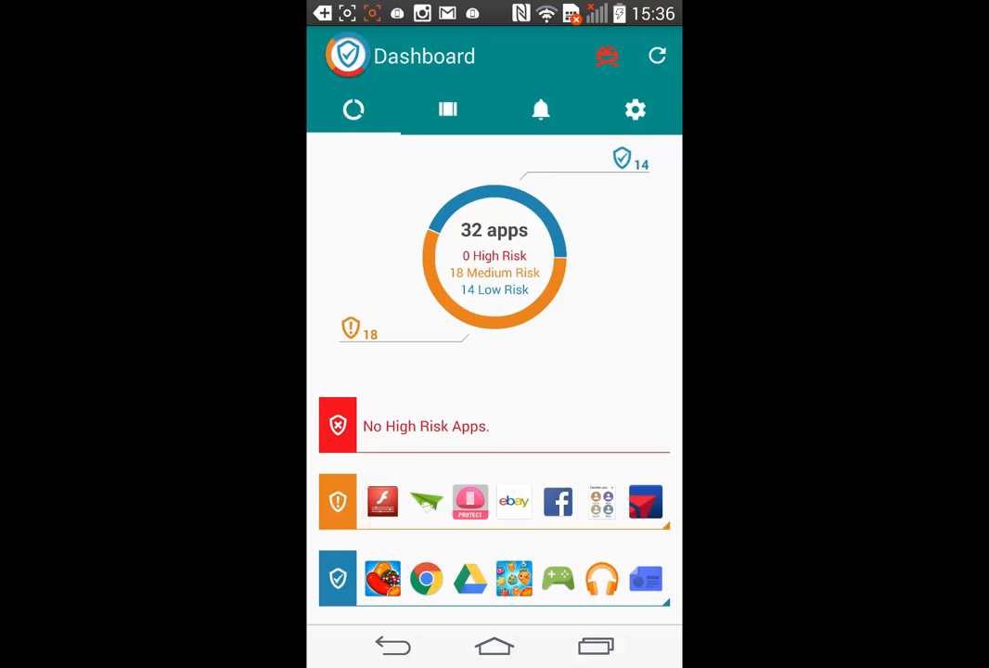
{"action": "left_click", "coordinate": [494, 272]}
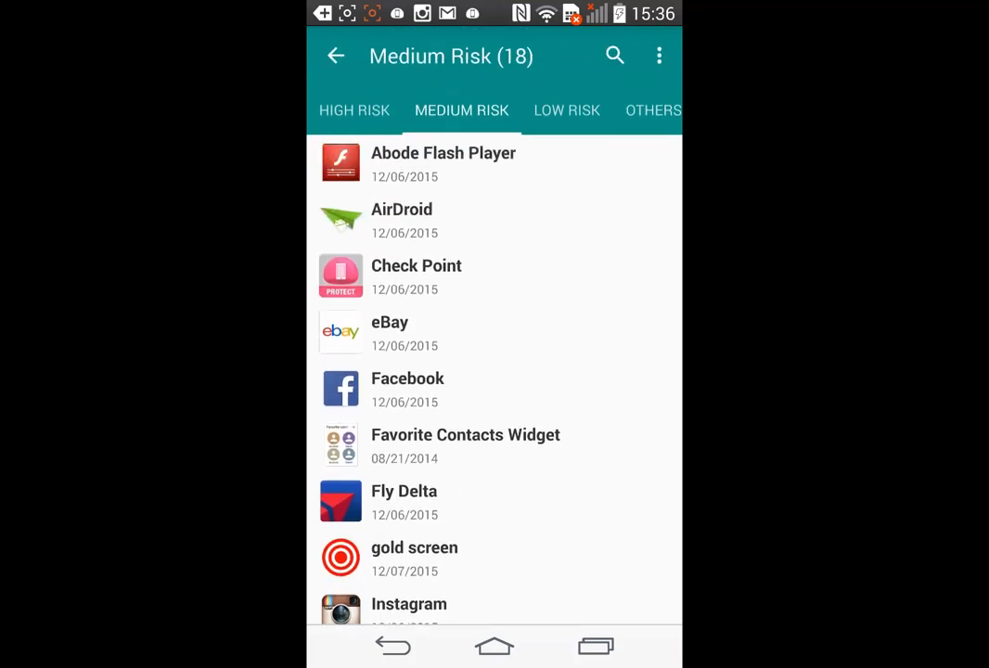
{"action": "left_click", "coordinate": [354, 111]}
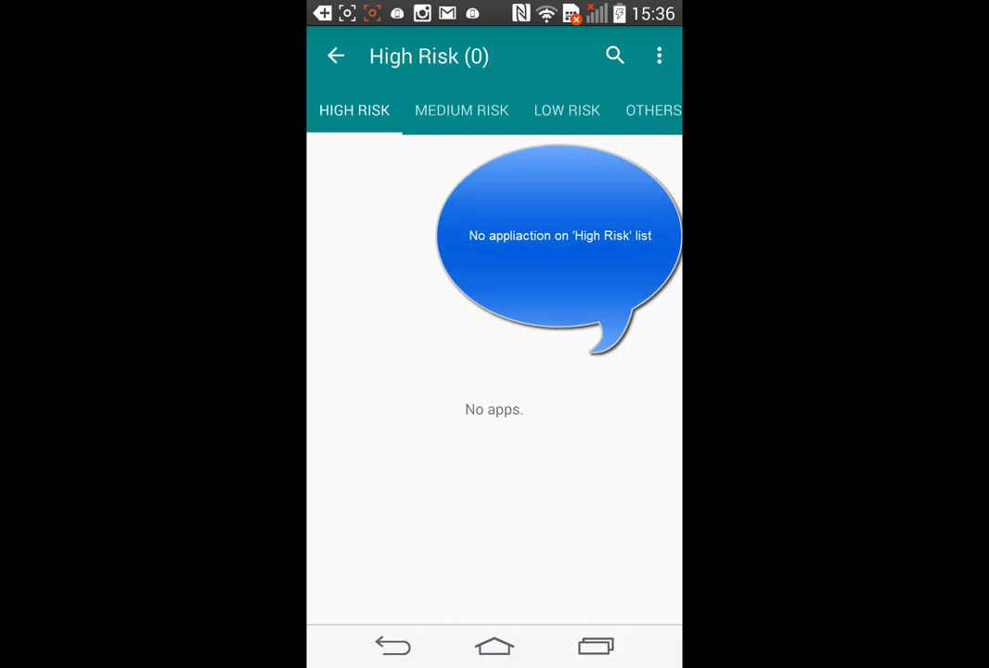
{"action": "left_click", "coordinate": [335, 55]}
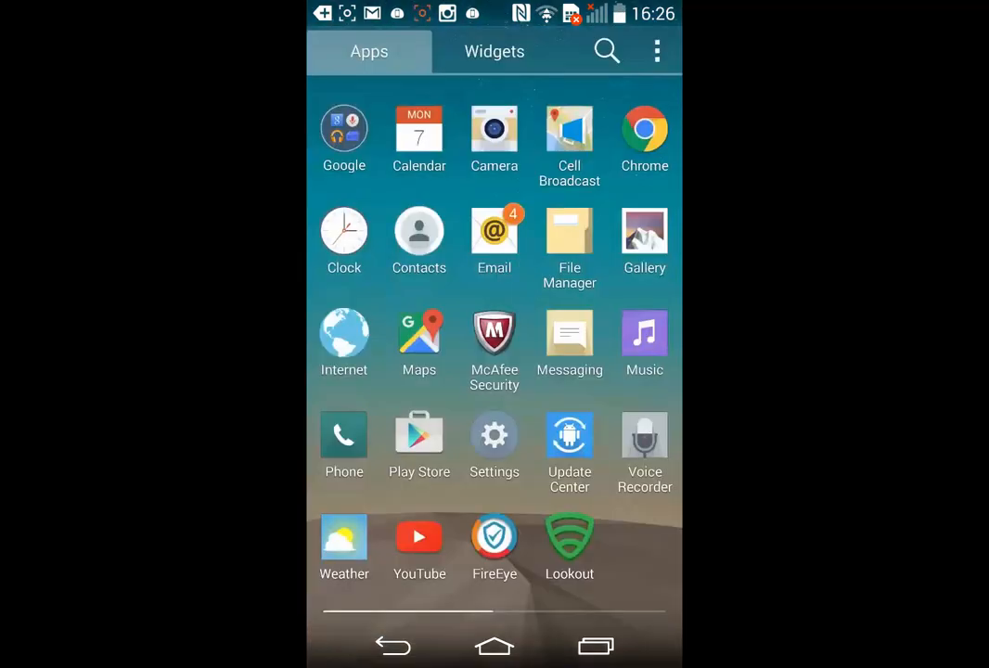
- Launch McAfee Security to view its scan report: 194 items, no threats
{"action": "left_click", "coordinate": [494, 332]}
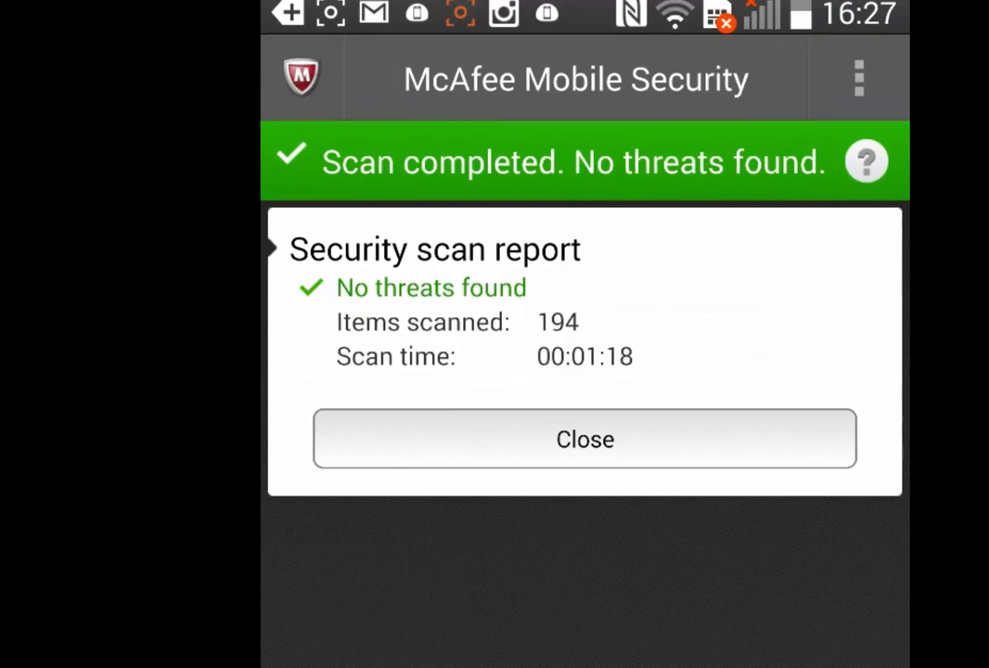
- Open Check Point Protect's '1 THREAT FOUND' details for Abode Flash Player (org.blhelper.vrtwidget)
{"action": "left_click", "coordinate": [585, 438]}
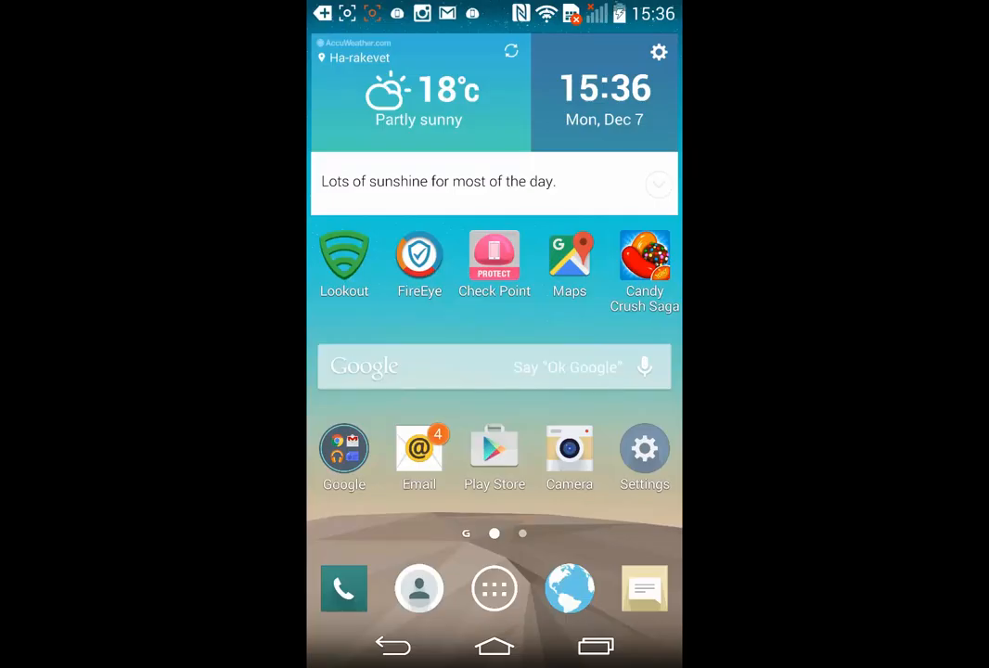
{"action": "left_click", "coordinate": [495, 254]}
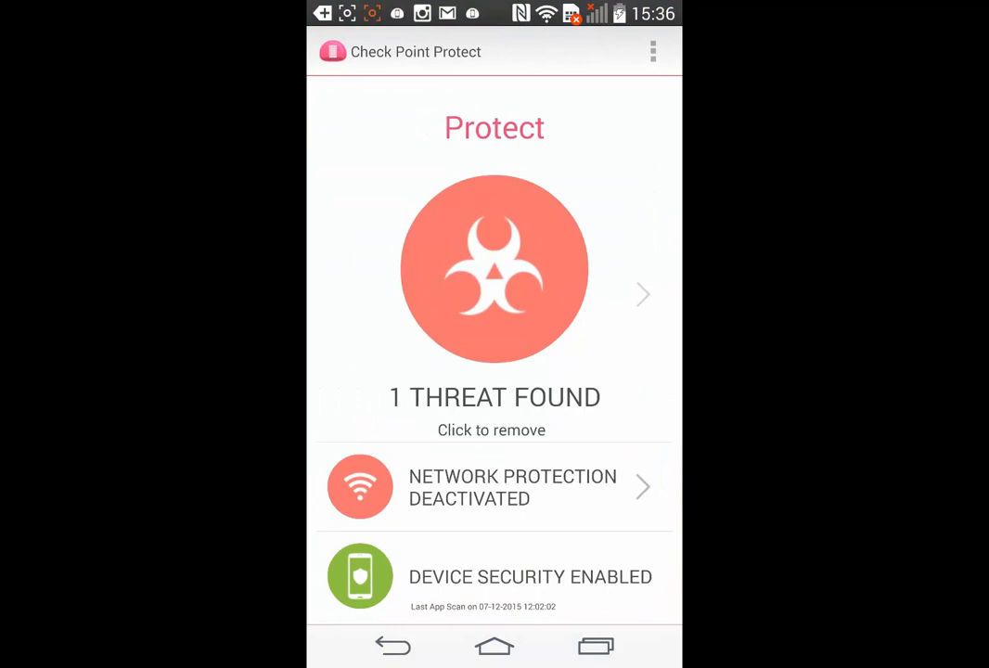
{"action": "left_click", "coordinate": [494, 269]}
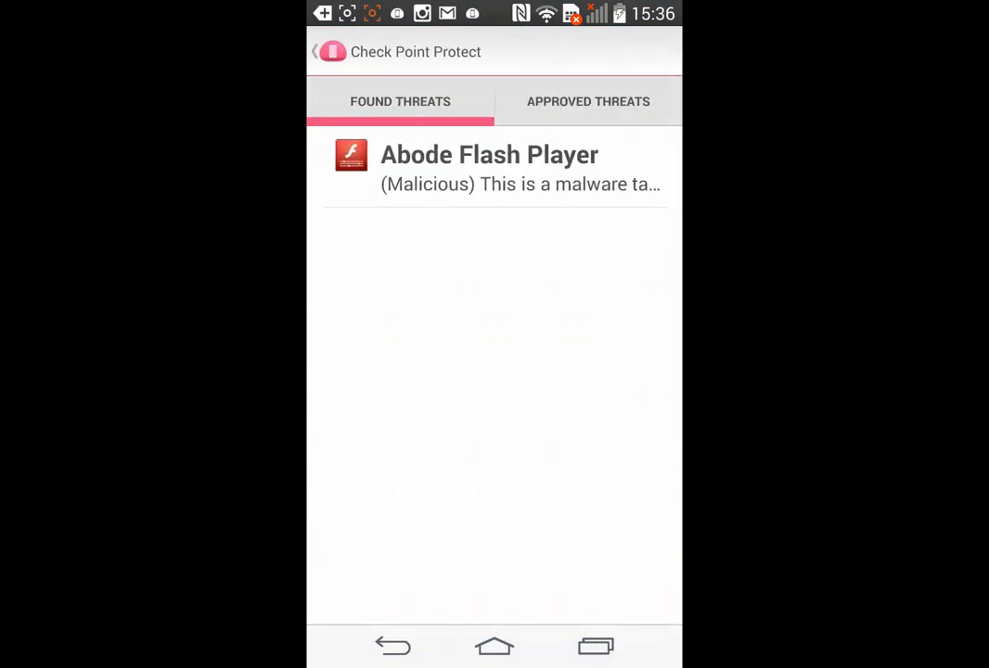
{"action": "left_click", "coordinate": [489, 169]}
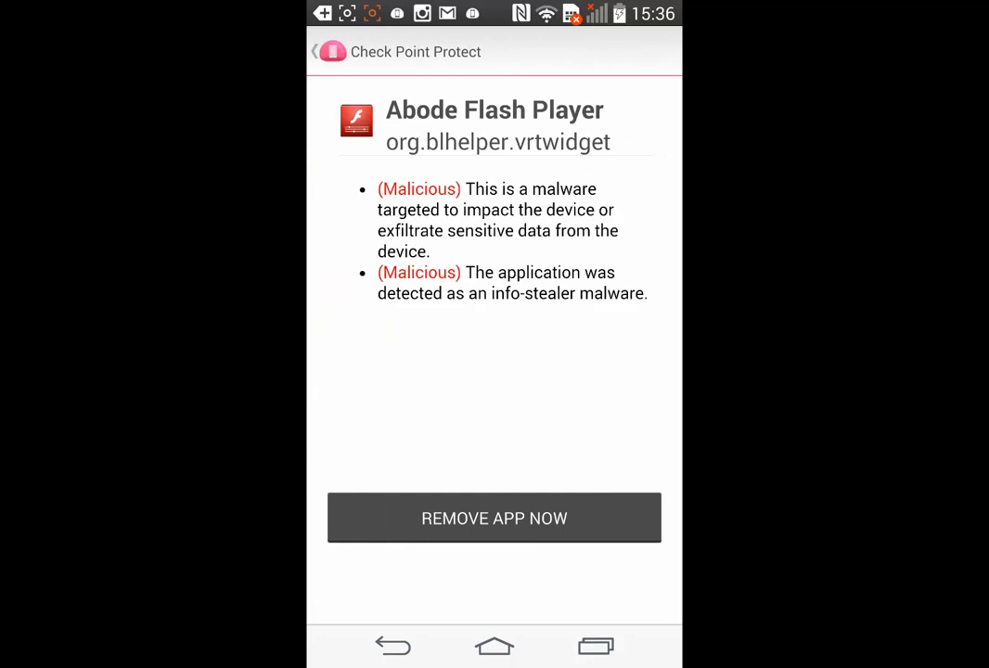